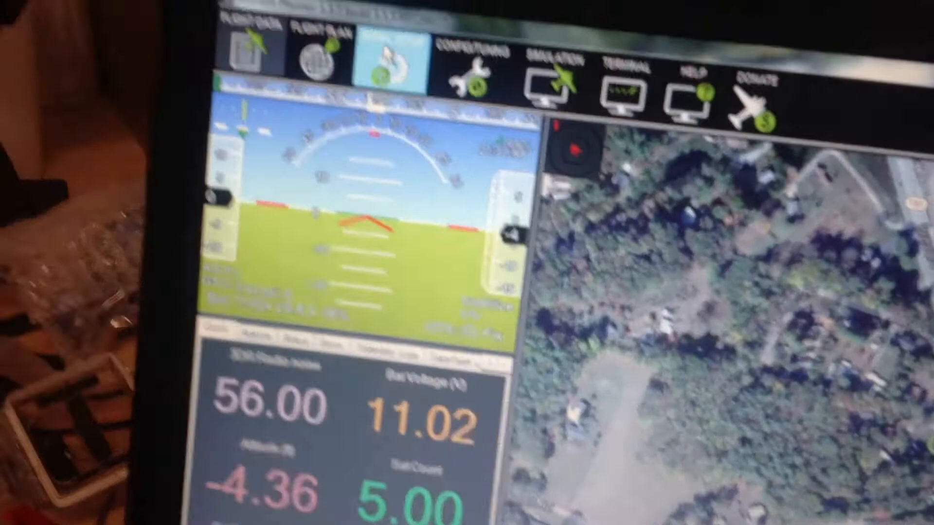
Step: Open the Battery Monitor page under Initial Setup > Optional Hardware to reach the voltage calibration fields
click(387, 48)
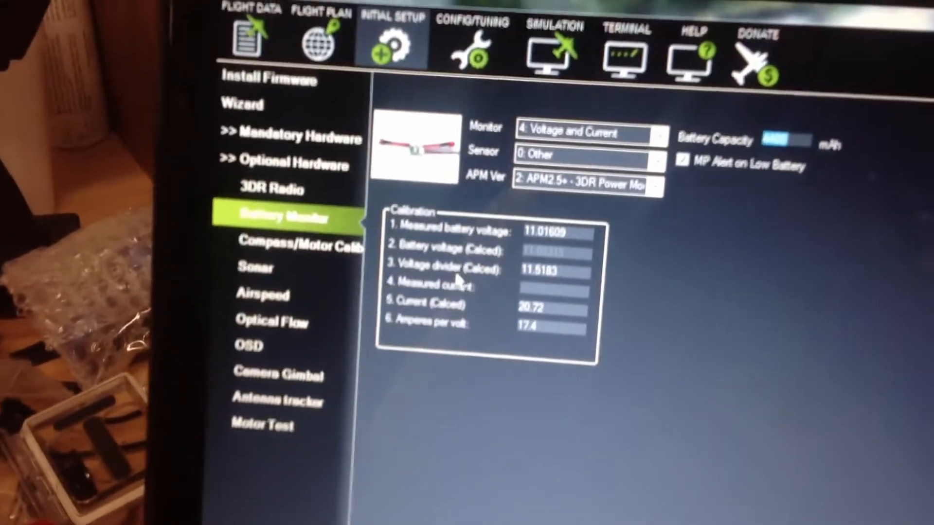